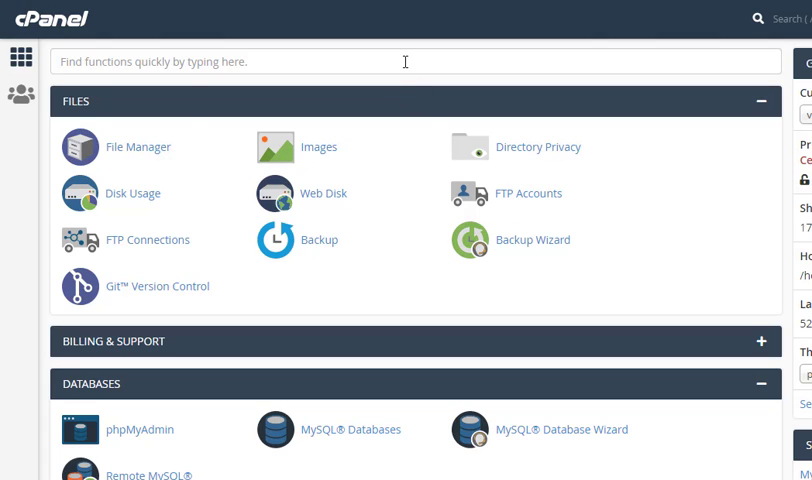
Step: Search cPanel for 'ssl' and bring up the SSL/TLS Status page for the account's domains
left_click(412, 60)
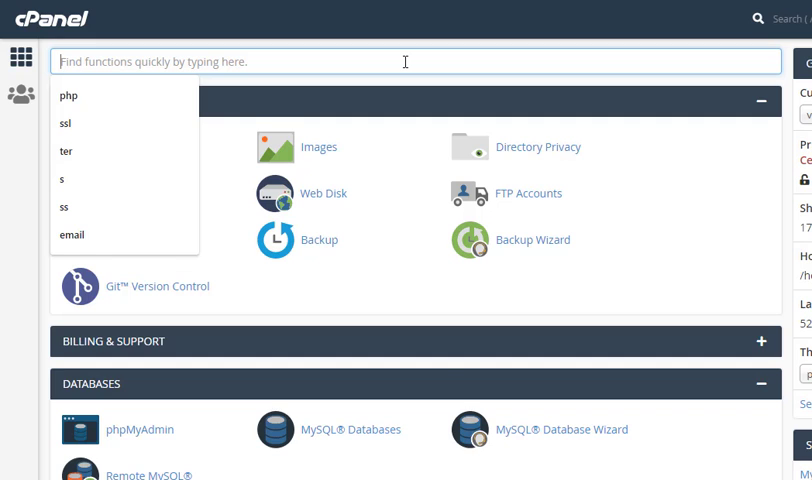
type("ssl")
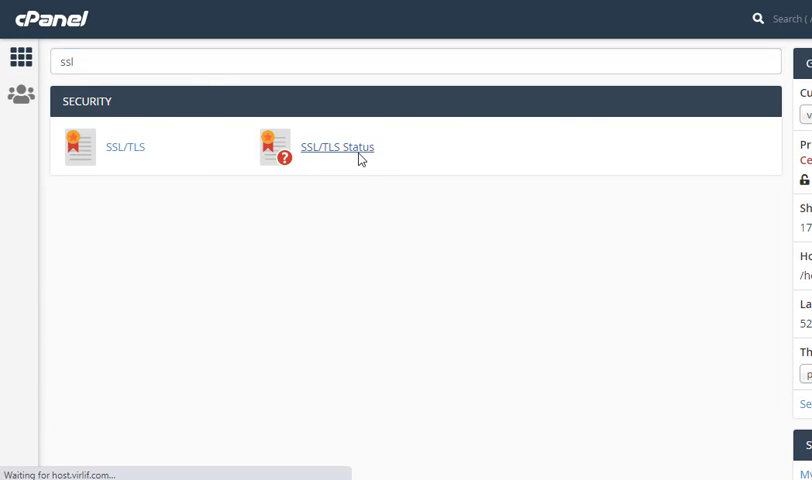
left_click(336, 146)
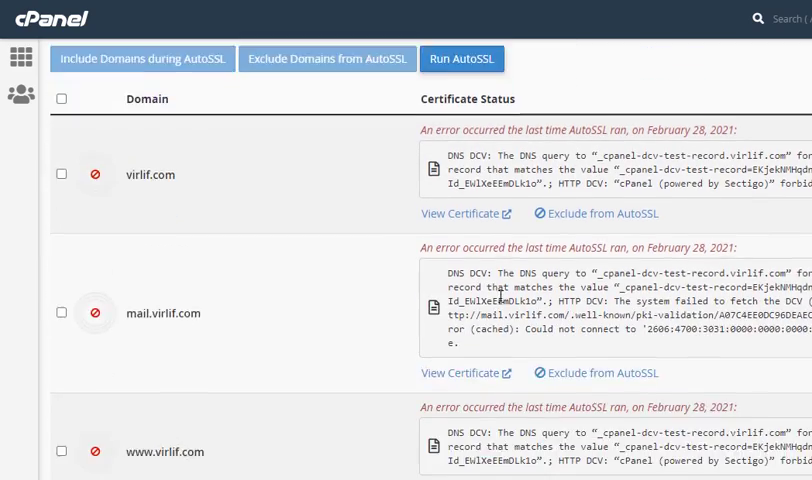
scroll("down", 3)
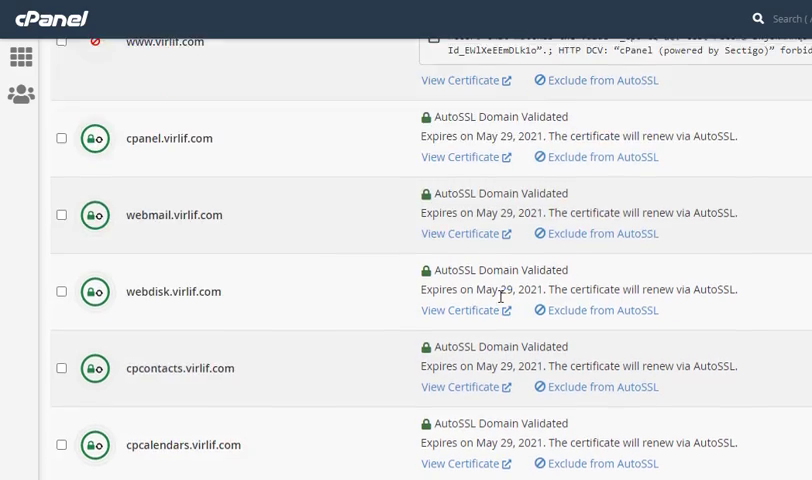
scroll("down", 3)
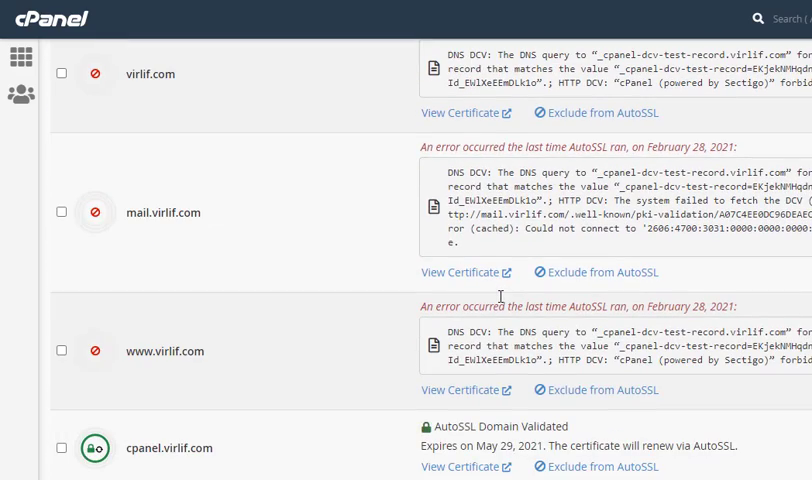
scroll("down", 3)
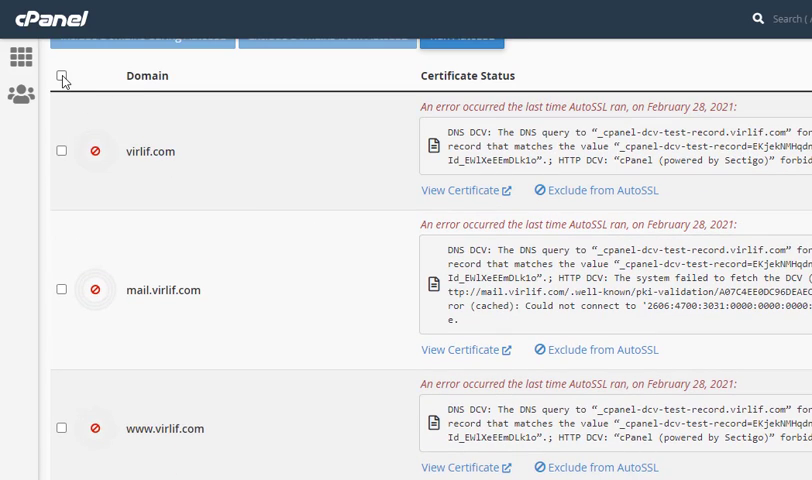
left_click(62, 152)
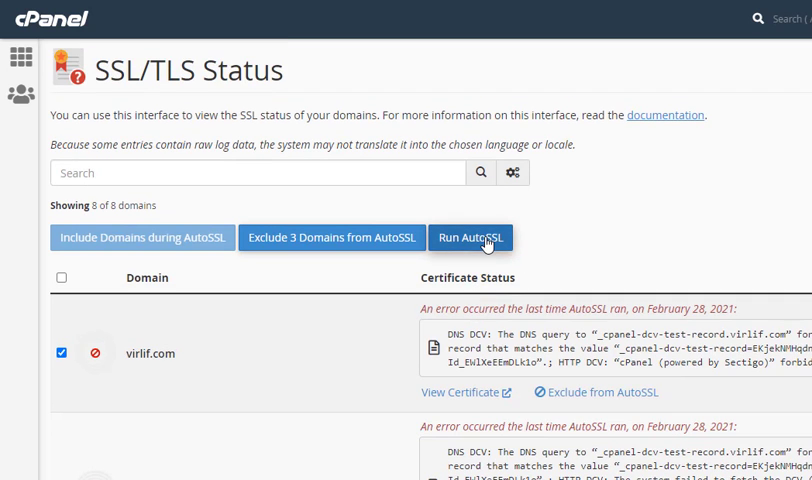
Step: Run AutoSSL for the three selected failing domains
left_click(470, 238)
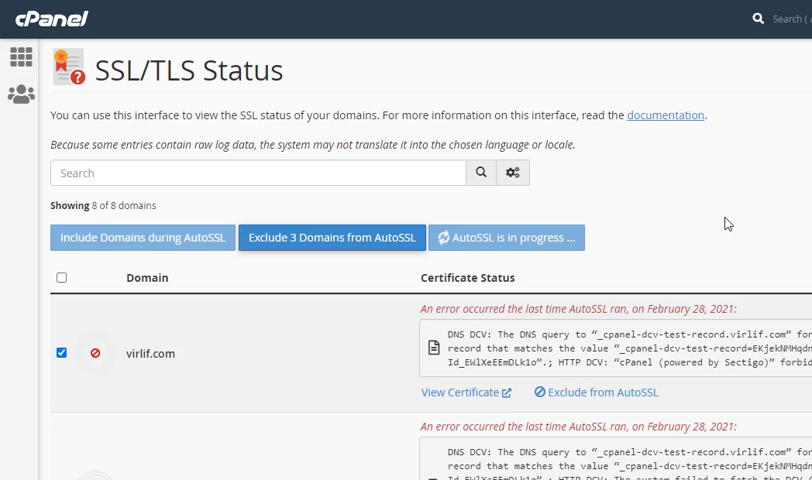
mouse_move(684, 150)
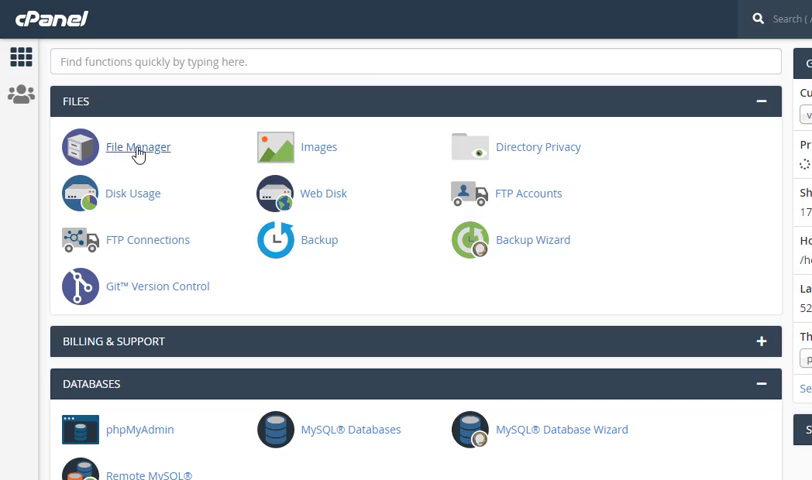
Step: In File Manager, keep Show Hidden Files enabled and save the preferences
left_click(140, 146)
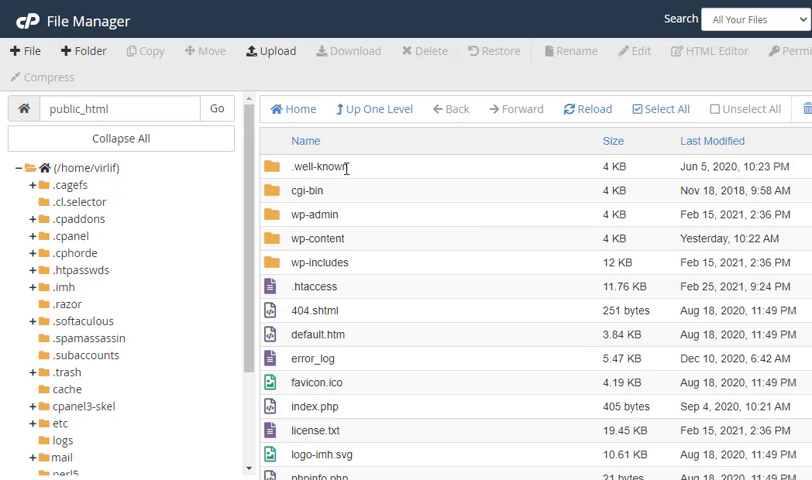
mouse_move(304, 188)
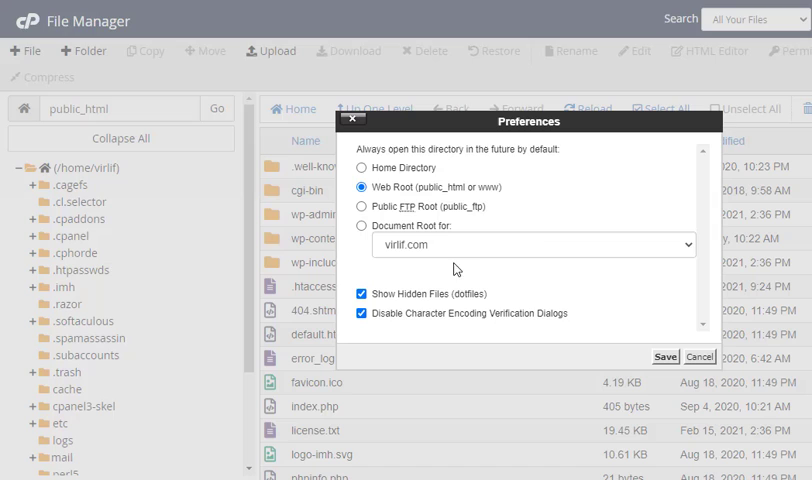
left_click(360, 292)
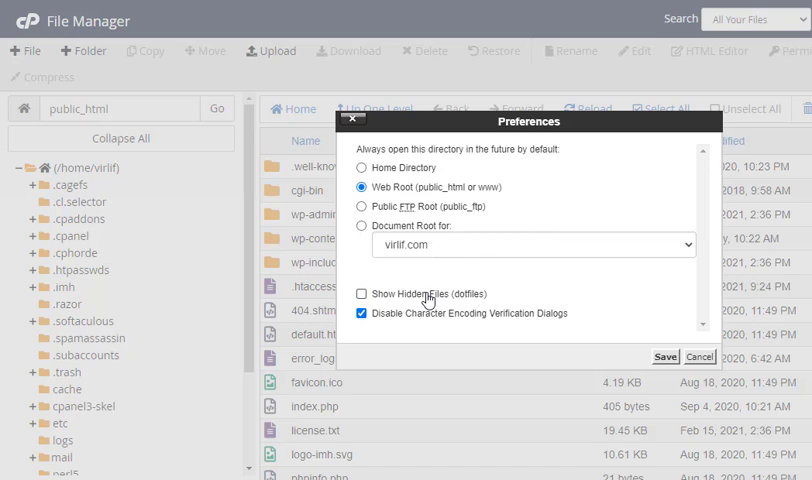
left_click(360, 294)
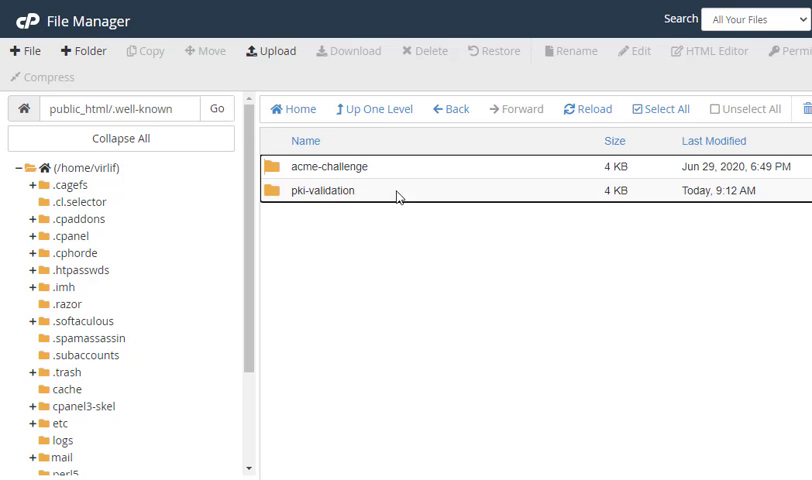
mouse_move(344, 220)
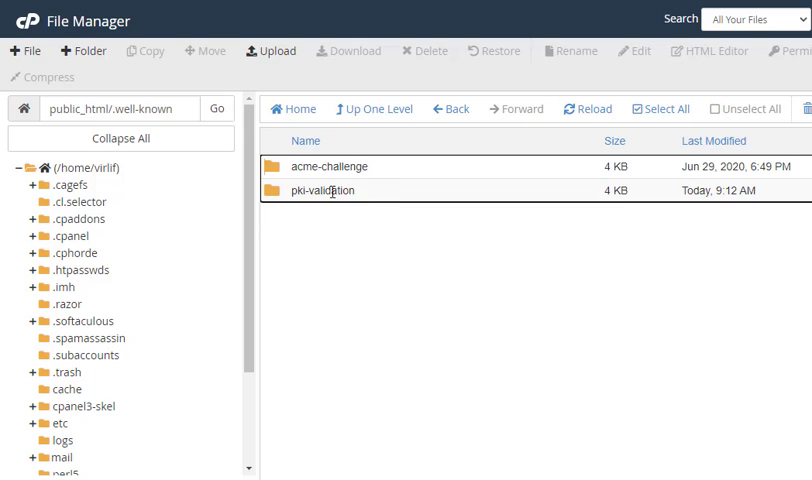
Step: Enter the pki-validation folder under .well-known and select its single .txt validation file
double_click(324, 190)
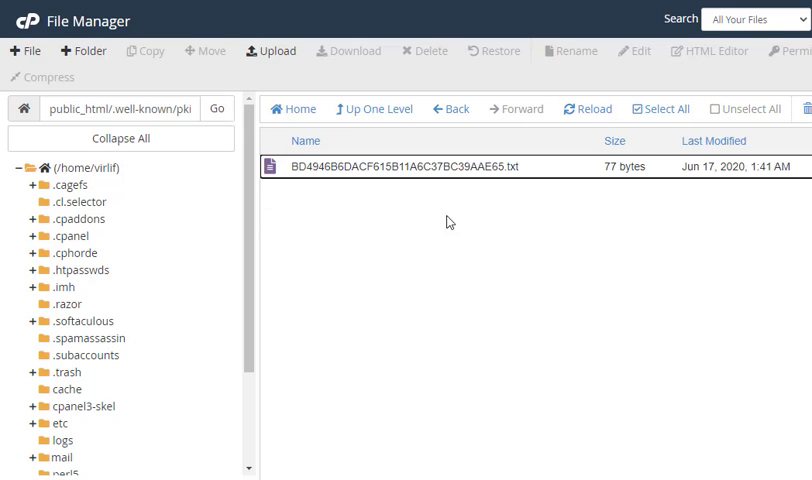
left_click(276, 166)
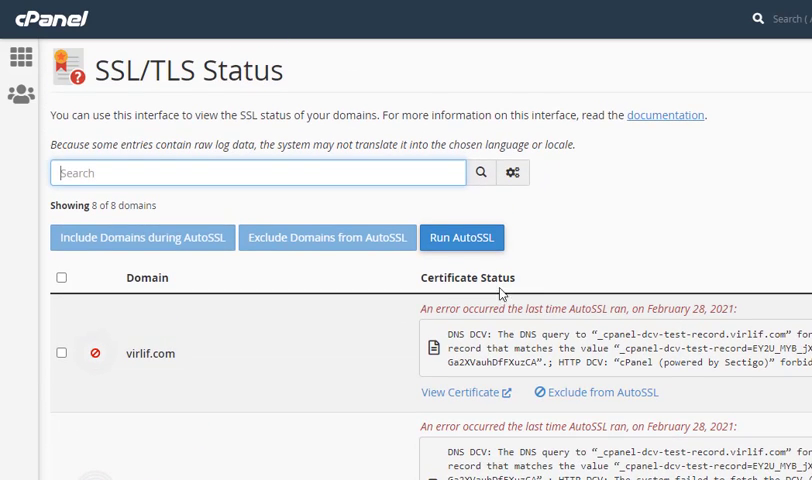
scroll("down", 3)
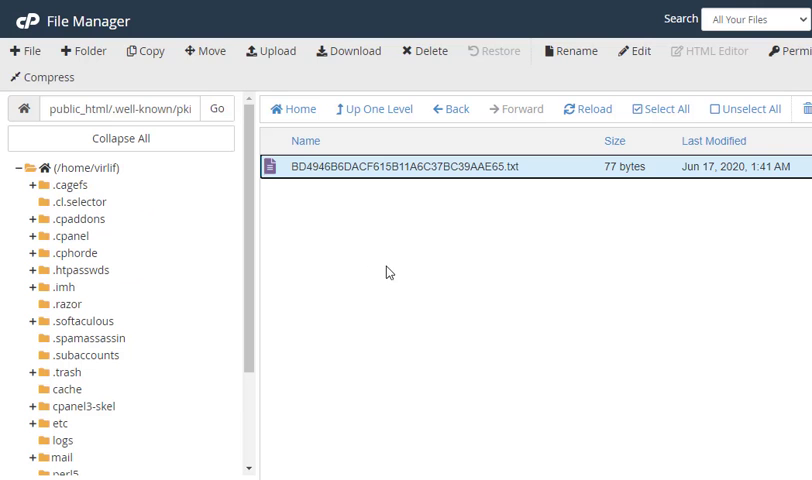
mouse_move(148, 126)
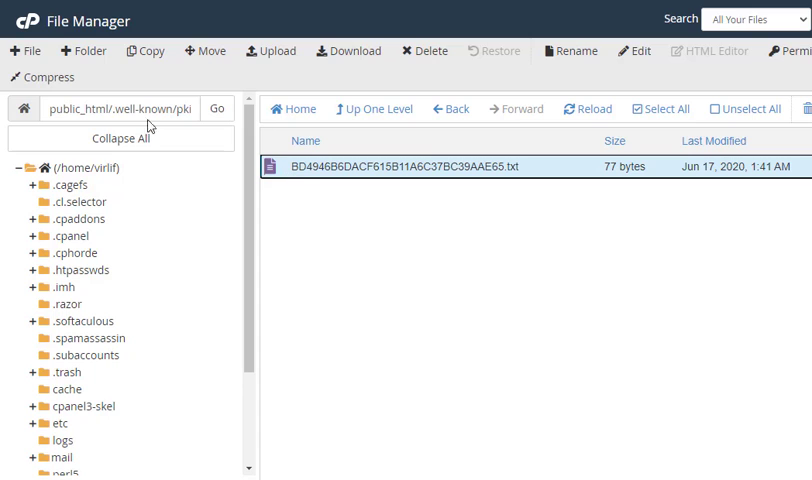
Step: Move the old .txt validation file in pki-validation to the Trash
left_click(374, 108)
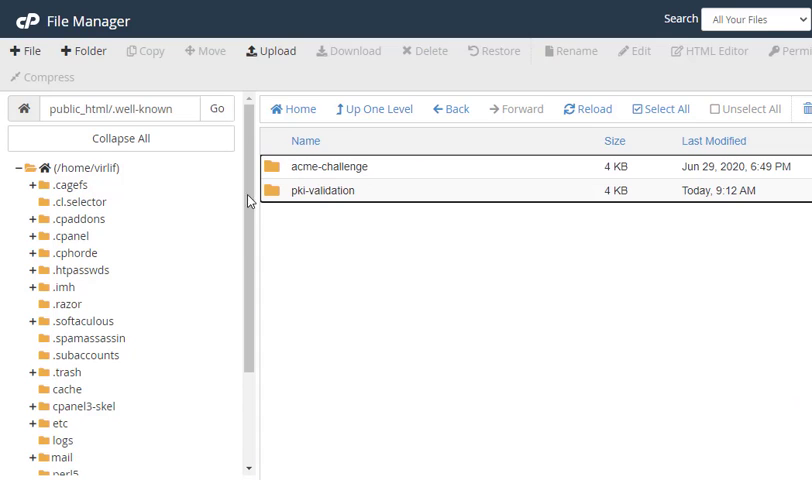
double_click(324, 190)
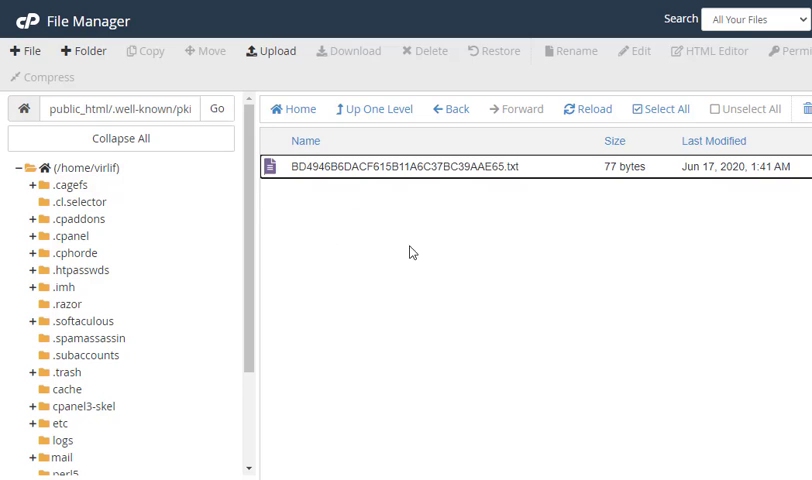
left_click(426, 50)
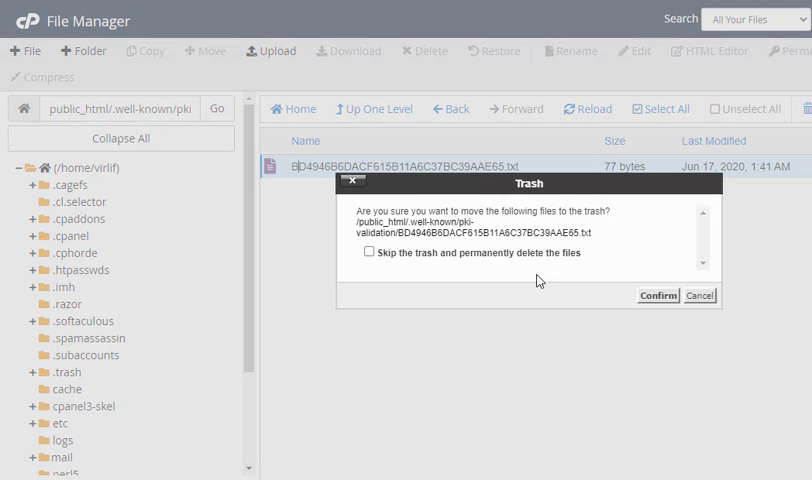
left_click(658, 296)
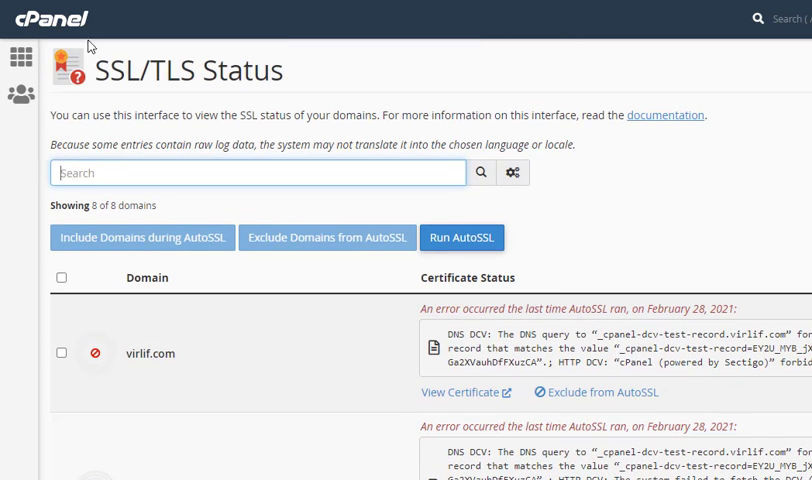
left_click(460, 236)
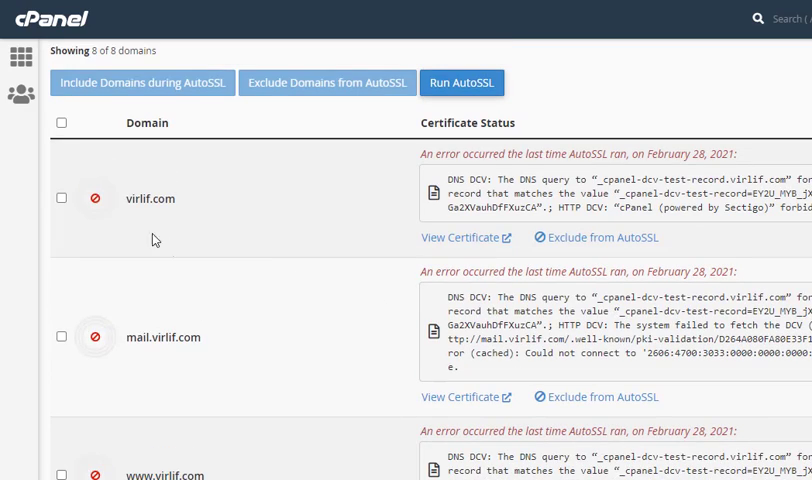
left_click(62, 338)
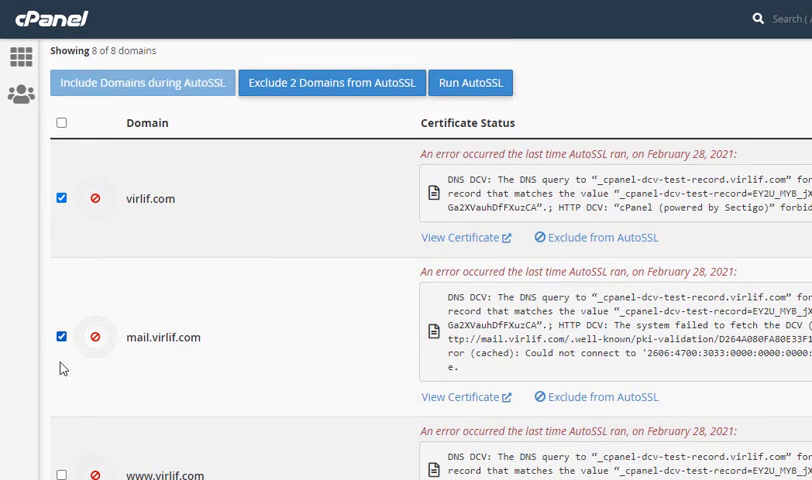
scroll("down", 3)
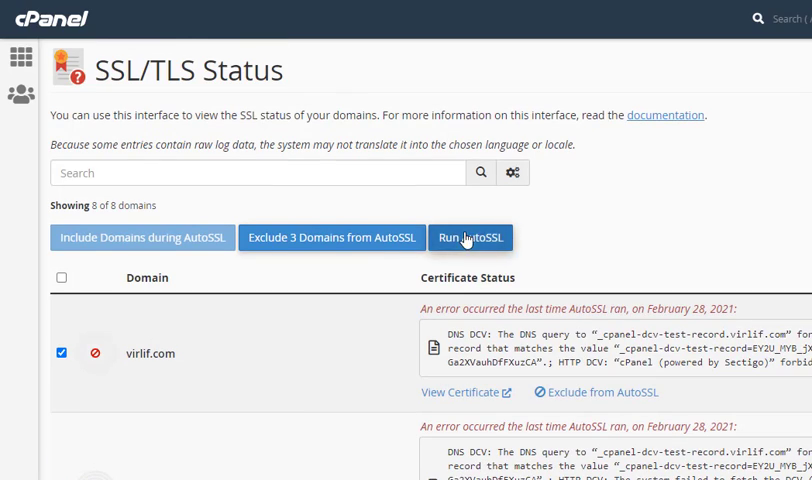
left_click(470, 236)
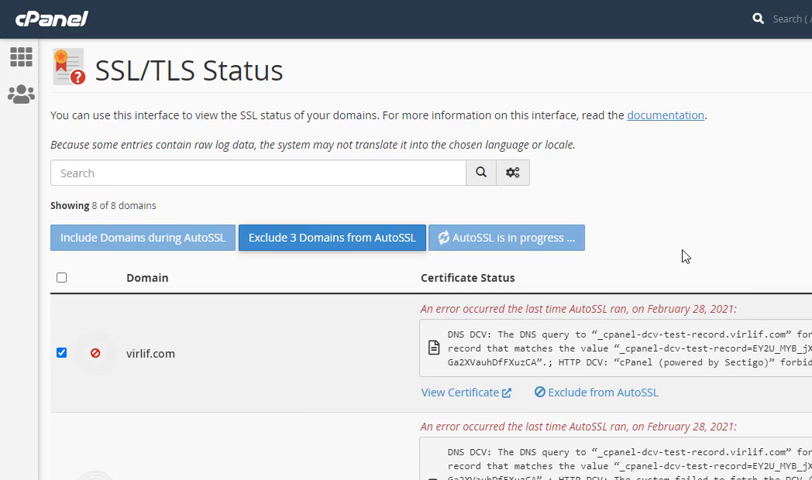
mouse_move(696, 260)
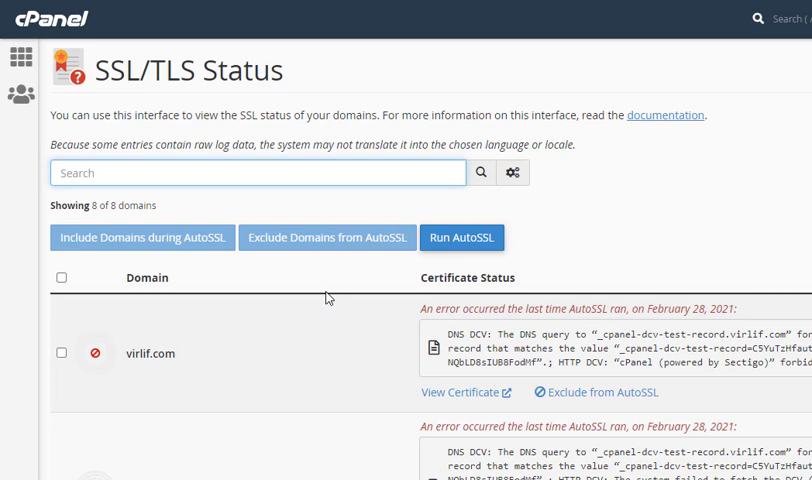
Step: Scroll the SSL/TLS Status results showing the three domains still reporting errors
scroll("down", 3)
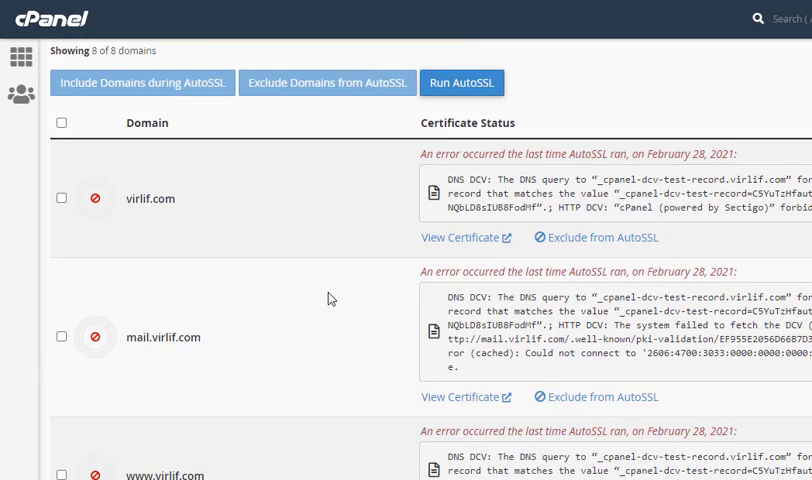
scroll("down", 3)
type("ssl")
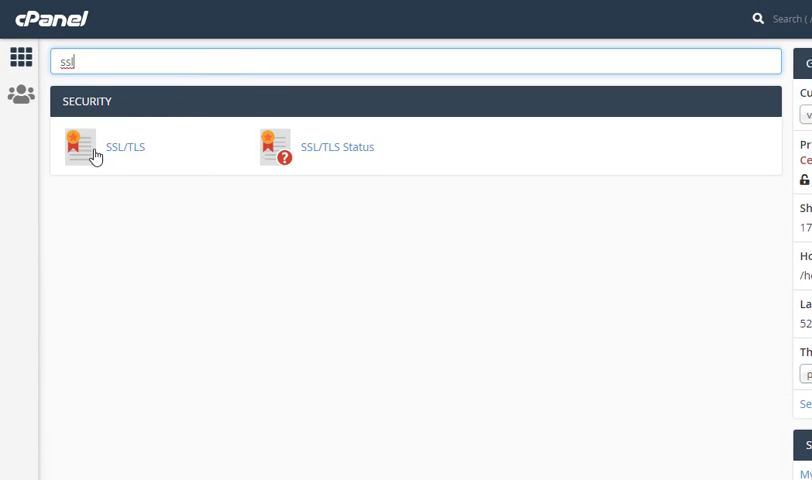
Step: From the SSL/TLS manager, go to Manage SSL sites under Install and Manage SSL (HTTPS)
left_click(122, 146)
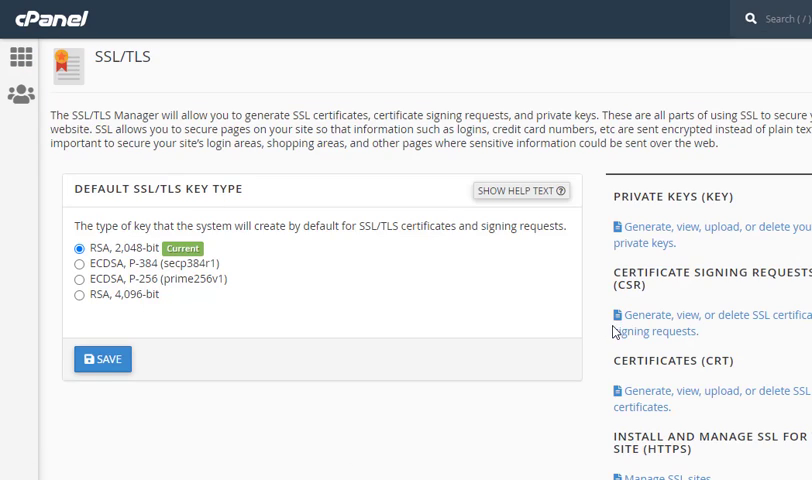
scroll("down", 3)
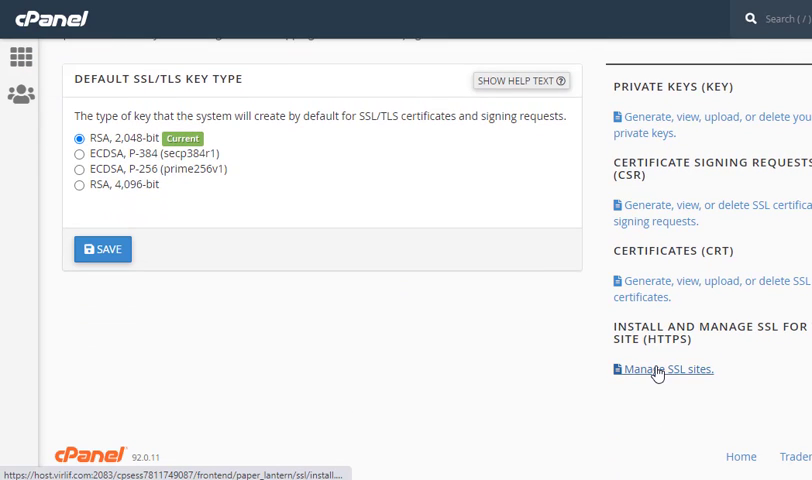
mouse_move(668, 380)
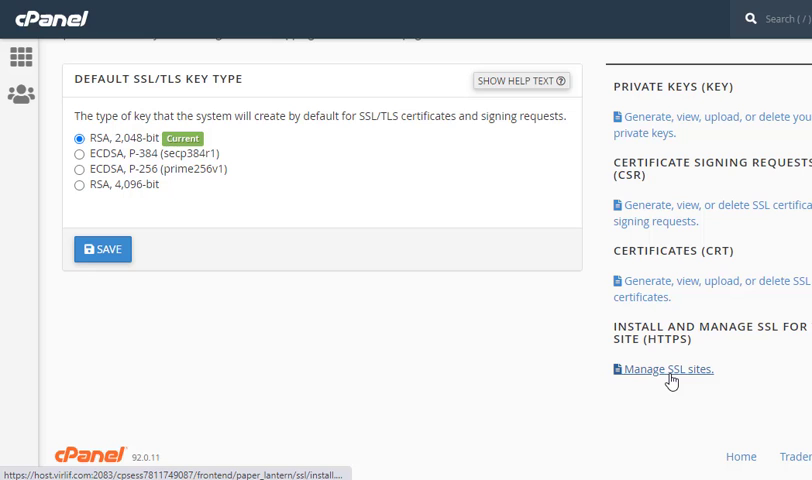
left_click(668, 368)
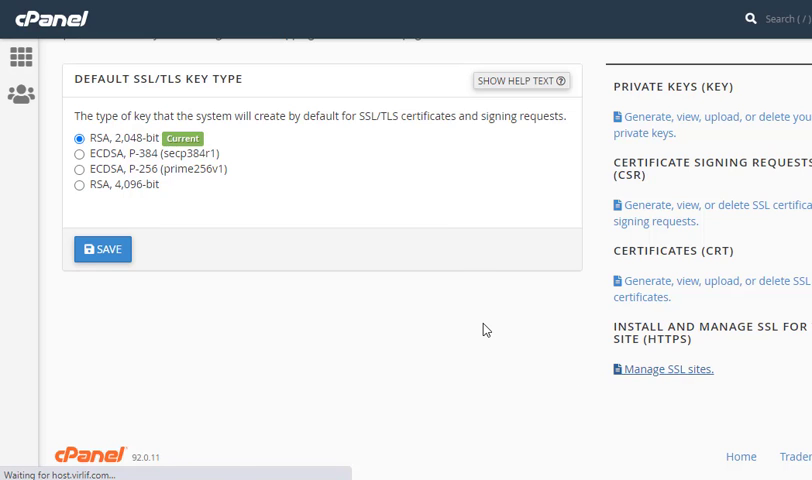
Step: Uninstall the SSL certificate for virlif.com and confirm removing the SSL host
left_click(674, 368)
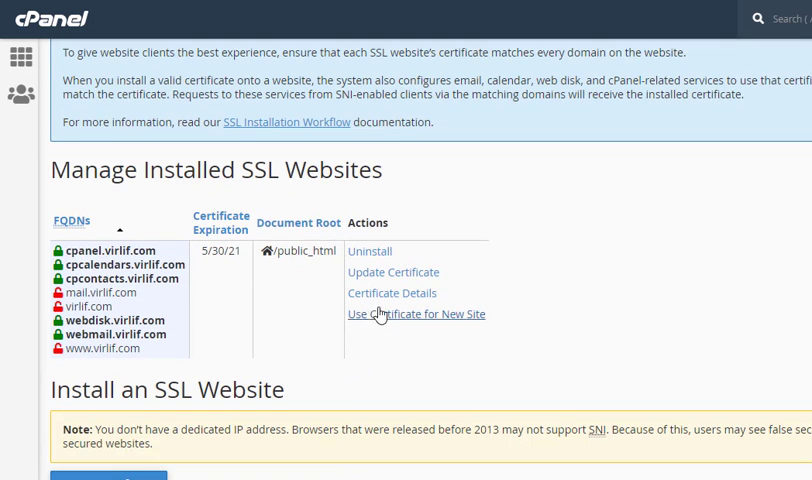
mouse_move(336, 324)
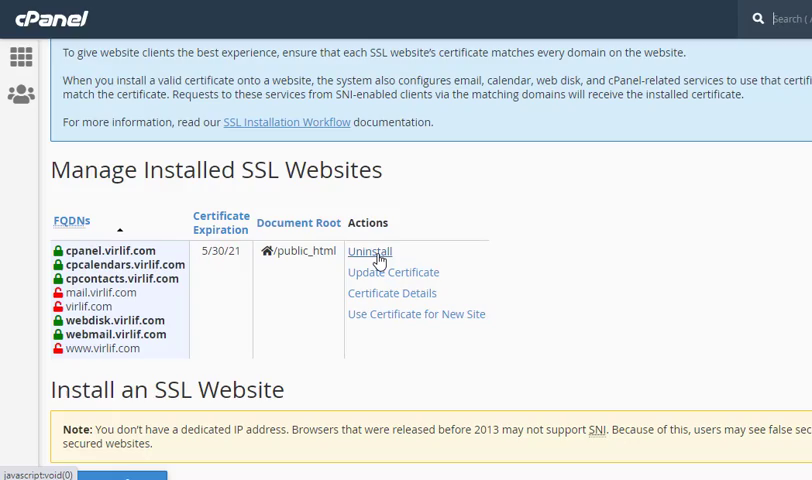
left_click(372, 252)
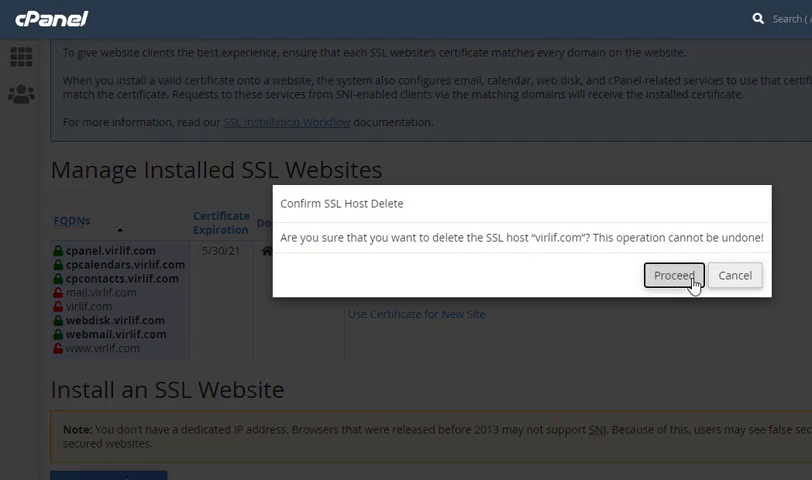
left_click(672, 276)
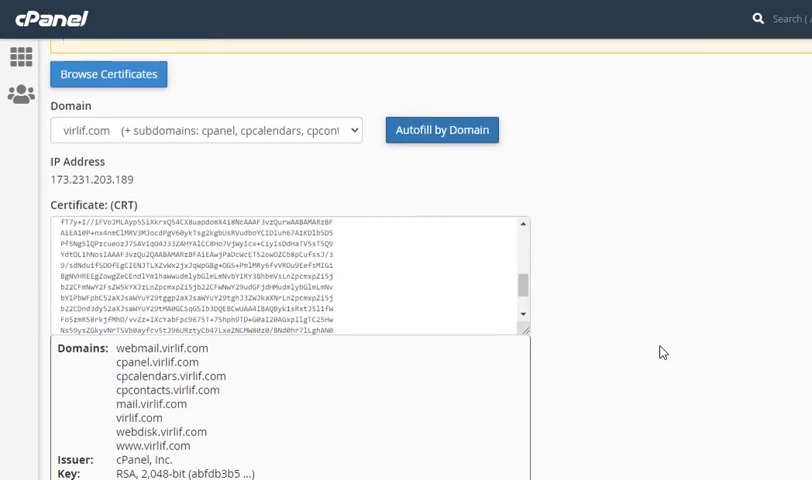
Step: Review the autofilled certificate, key and CA bundle, then install the certificate for virlif.com
scroll("down", 3)
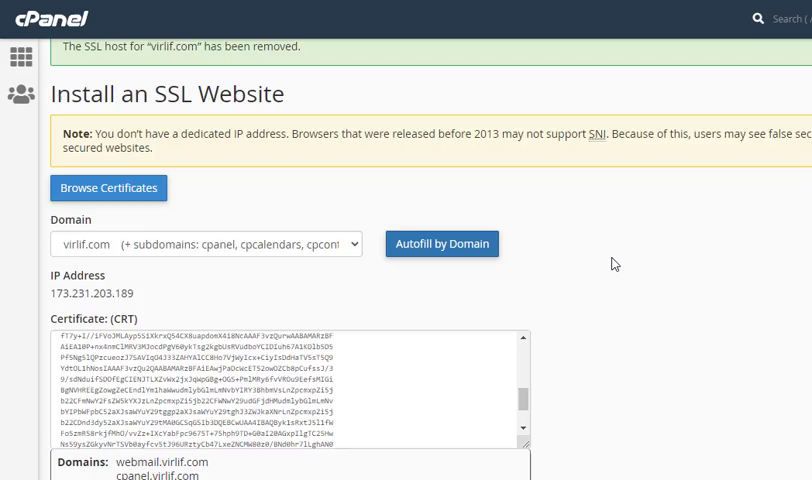
scroll("down", 3)
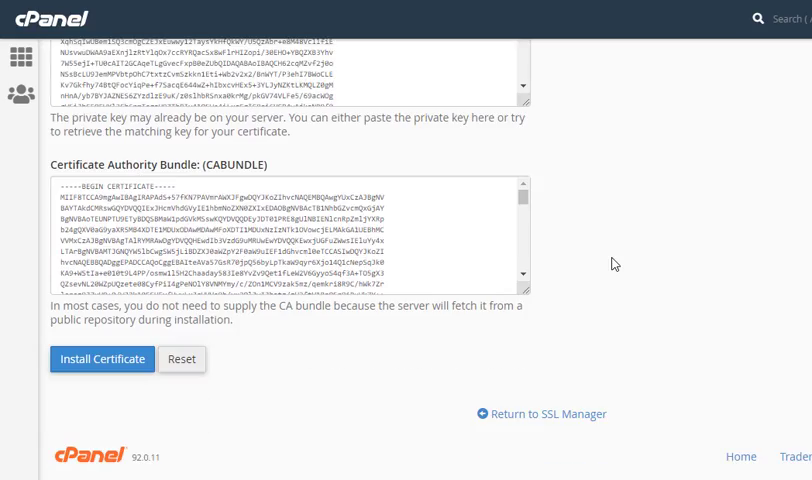
scroll("up", 3)
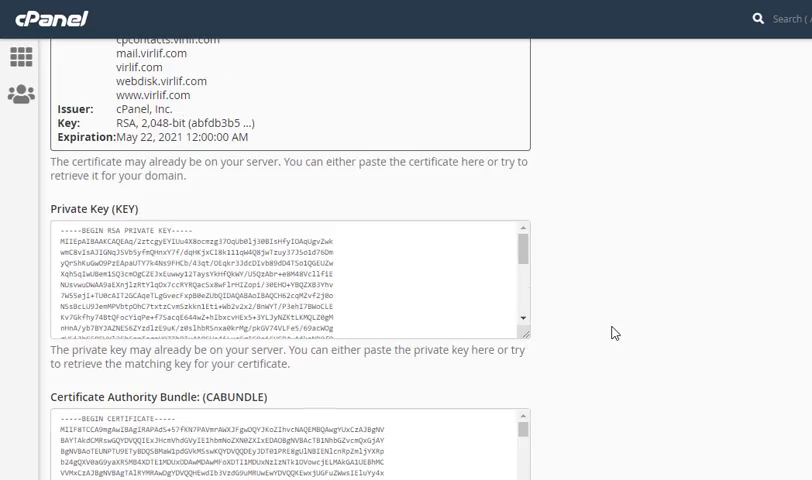
scroll("down", 3)
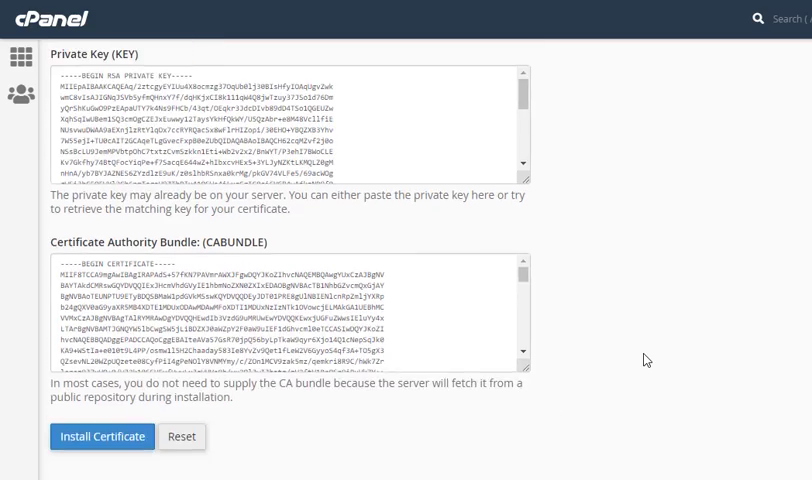
scroll("down", 3)
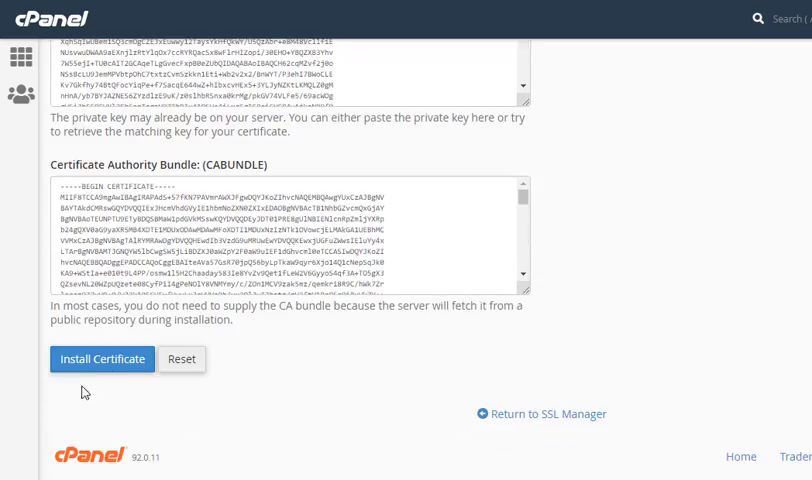
left_click(100, 358)
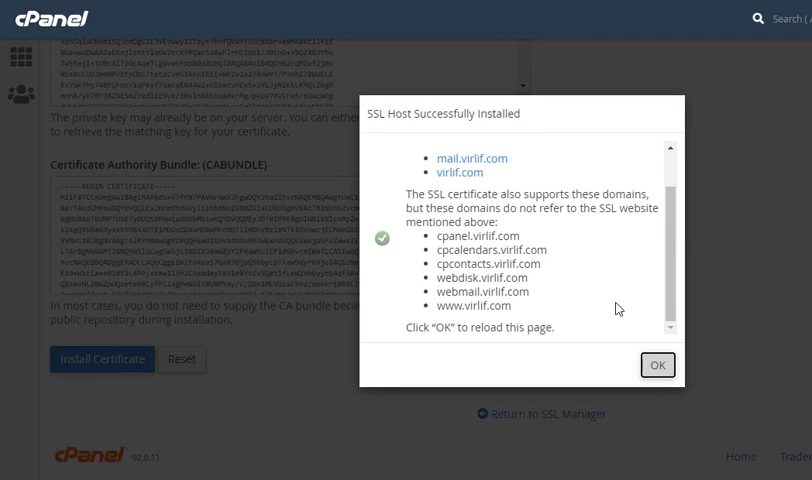
Step: Acknowledge the successful install and check virlif.com's connection security via the padlock
left_click(656, 364)
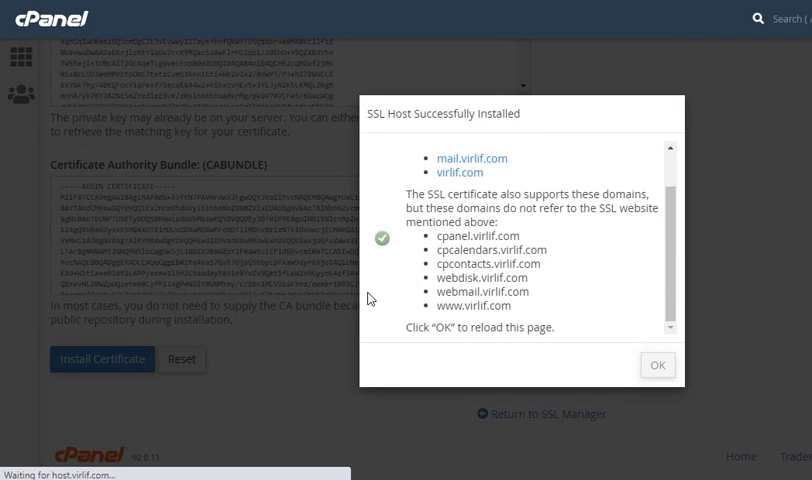
left_click(656, 364)
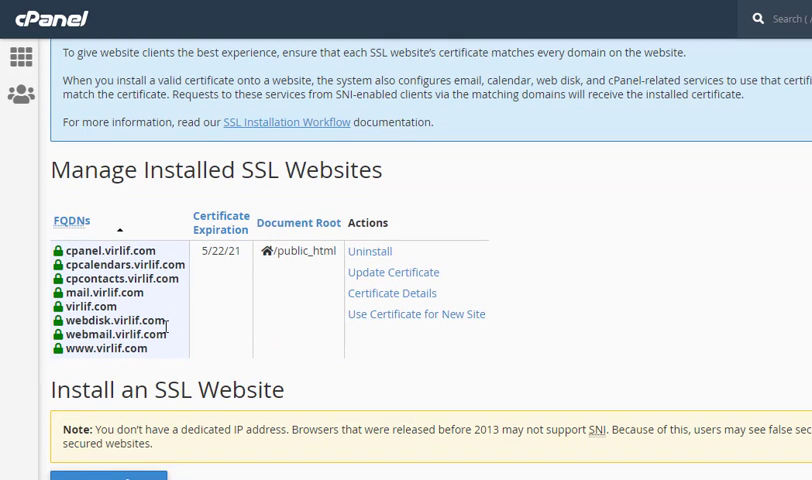
mouse_move(228, 330)
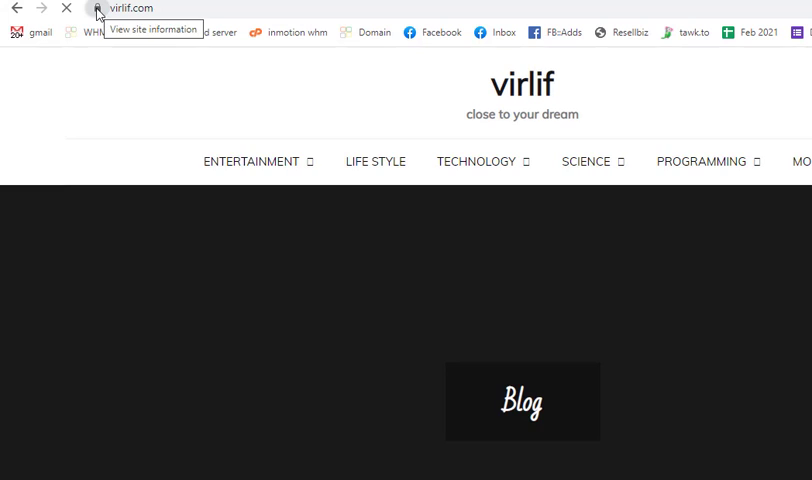
left_click(98, 8)
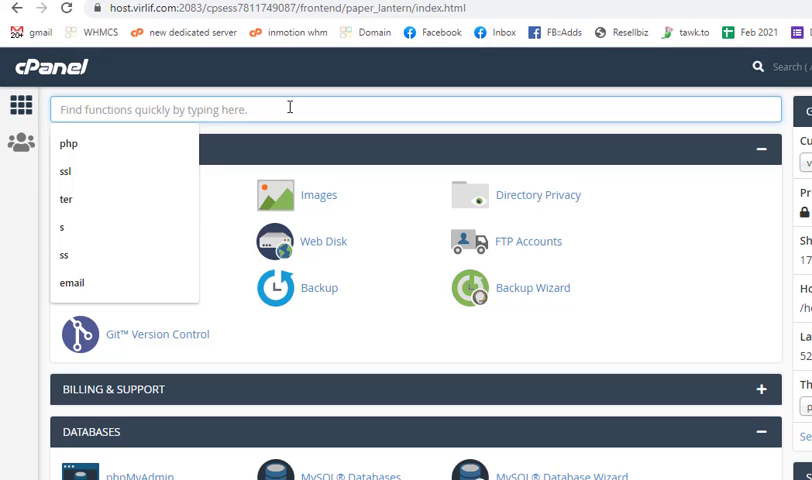
Step: Find SSL/TLS Status with the 'ssl' search and open it
type("s")
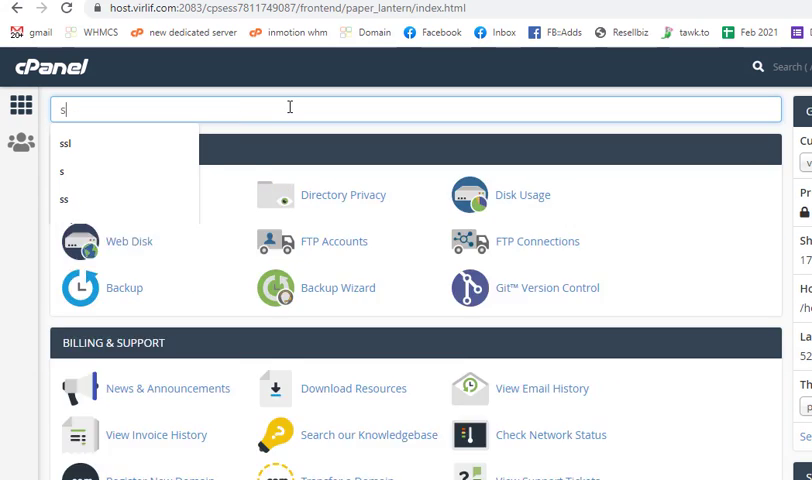
type("sl")
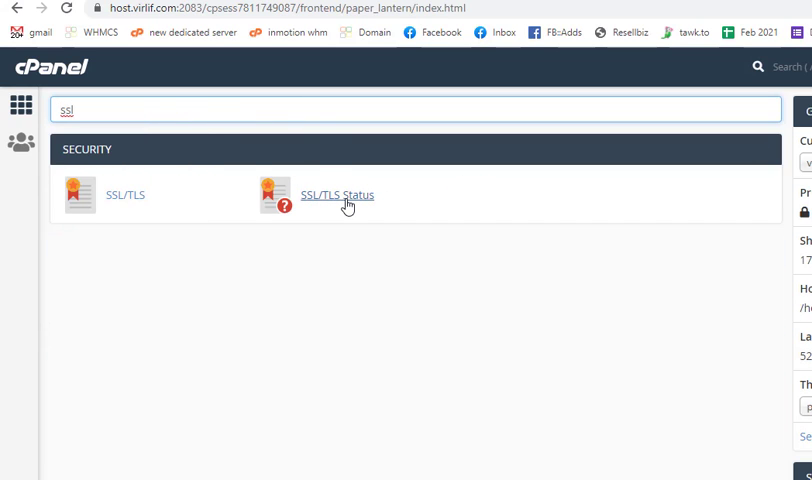
left_click(336, 194)
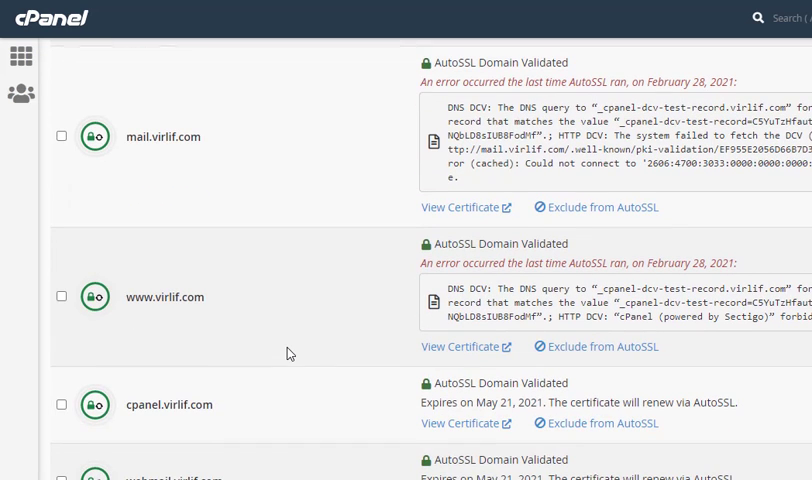
mouse_move(364, 364)
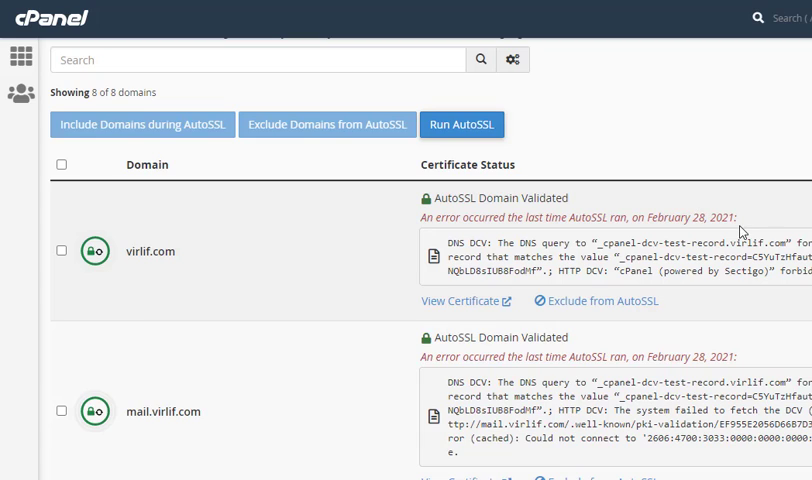
Step: Note the last AutoSSL error date and run AutoSSL for the listed domains
double_click(668, 216)
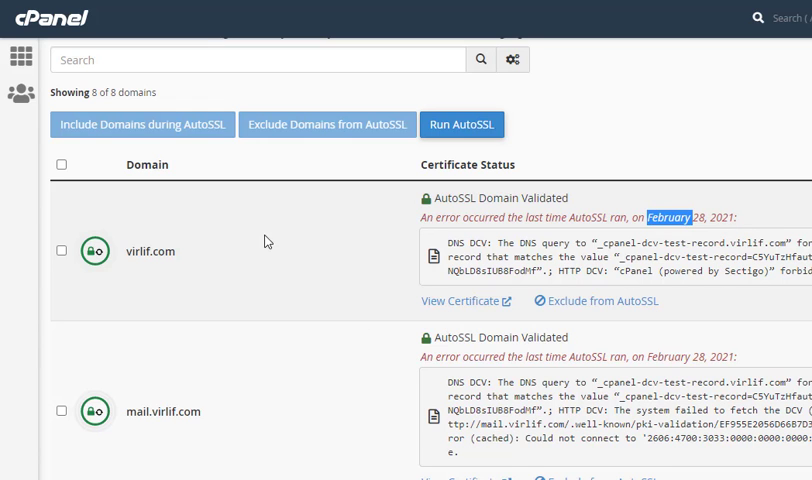
scroll("down", 3)
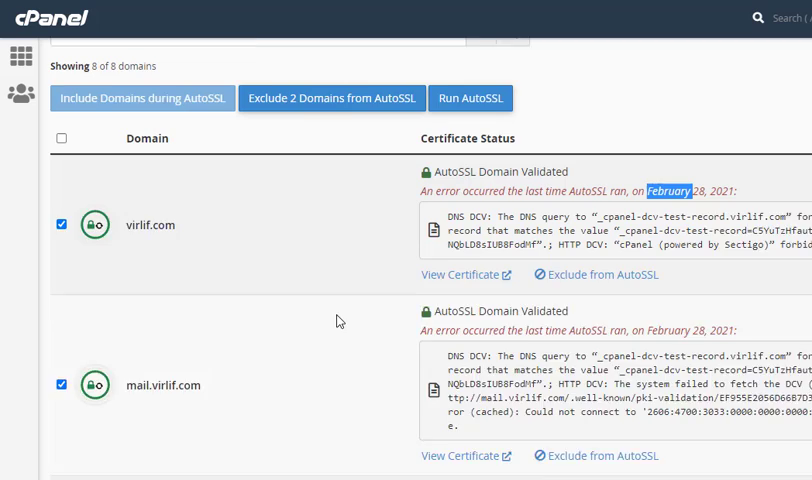
left_click(470, 98)
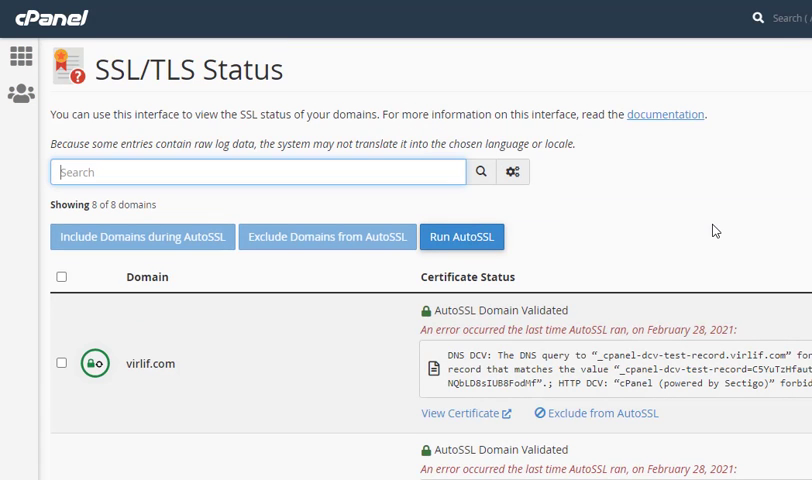
scroll("down", 3)
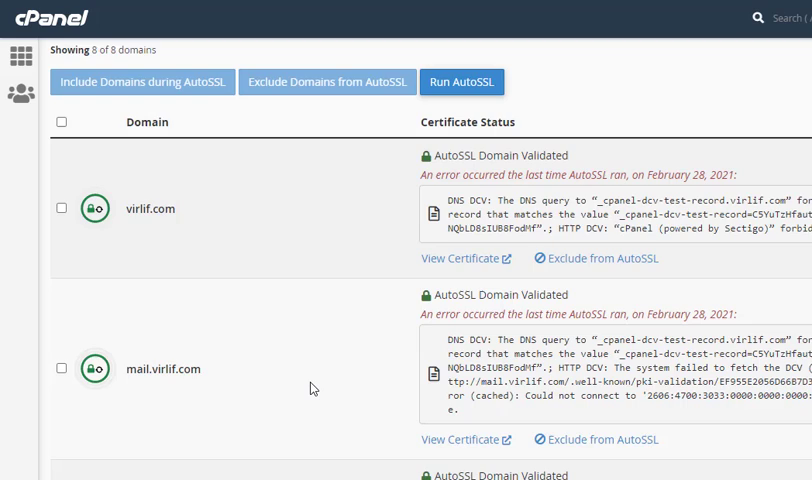
scroll("down", 3)
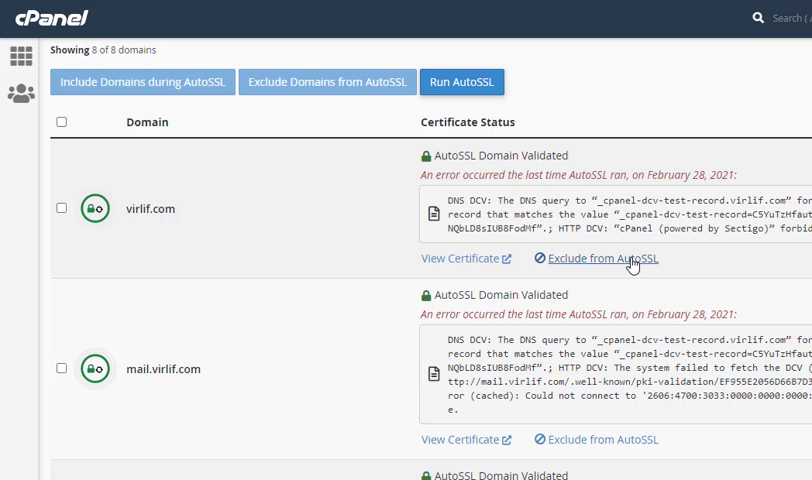
mouse_move(448, 222)
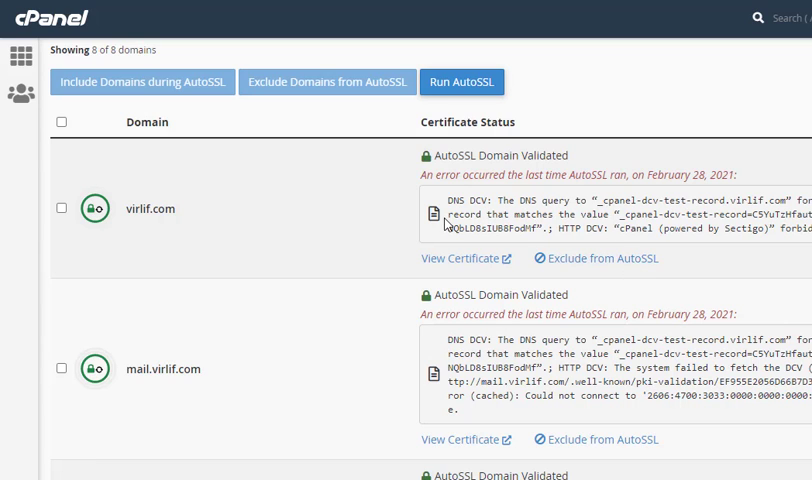
scroll("down", 3)
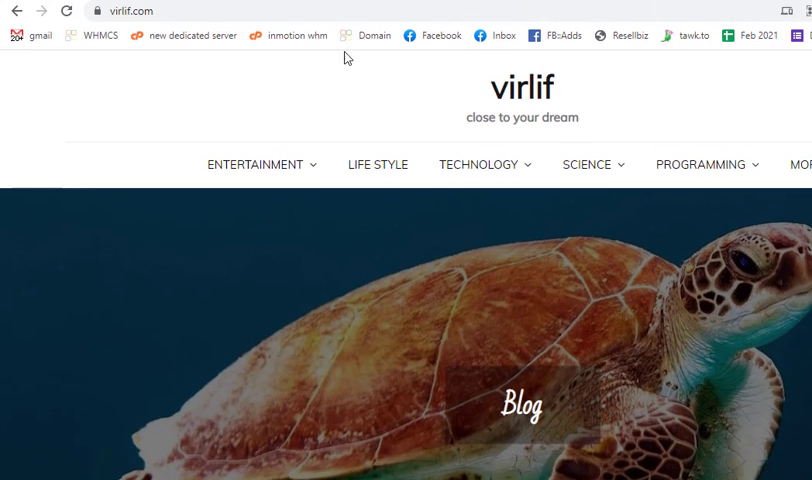
left_click(90, 12)
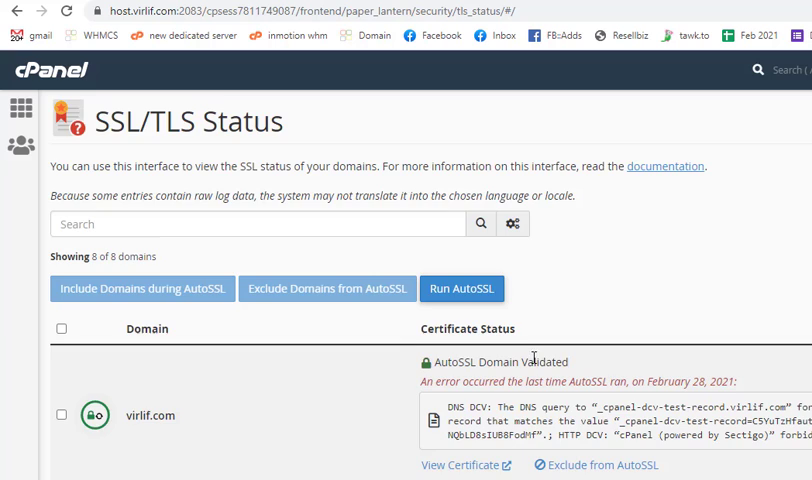
scroll("down", 3)
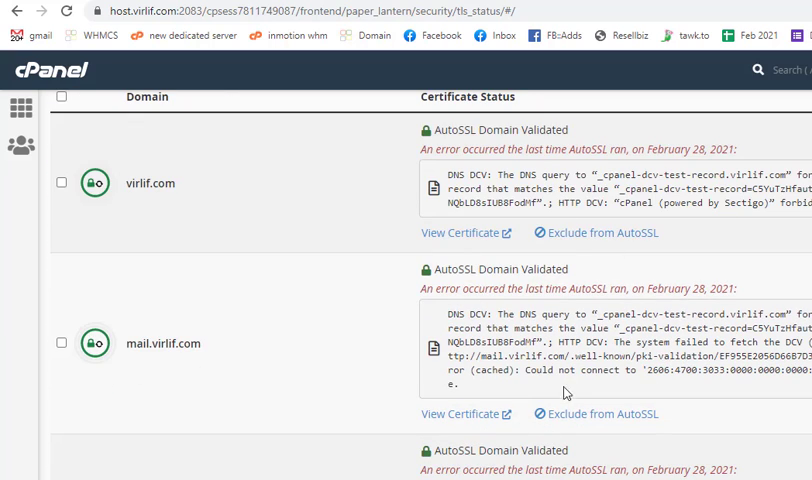
scroll("down", 3)
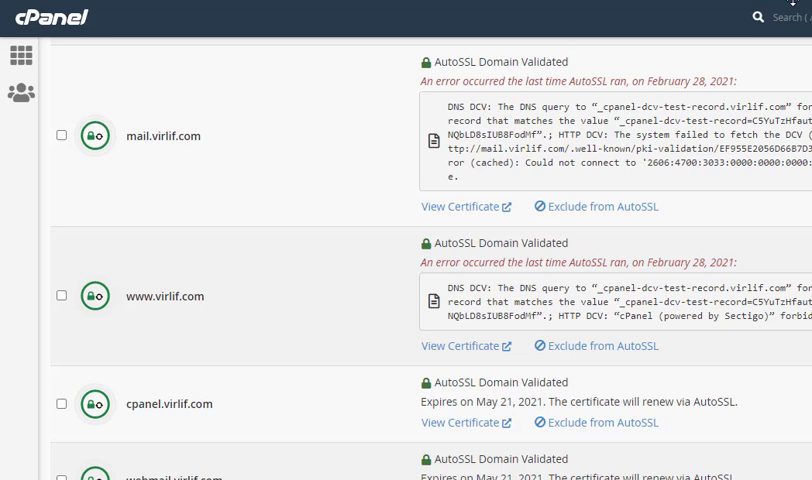